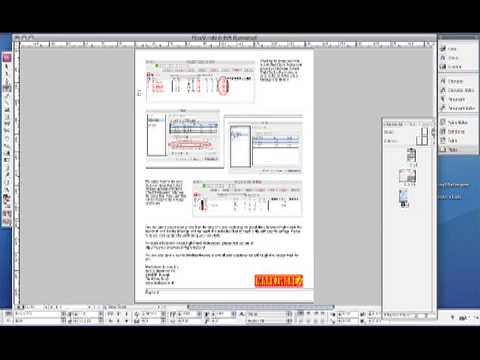
Step: Review the File, Pages and Print check categories in FlightCheck Ground Controls
{"action": "left_click", "coordinate": [14, 32]}
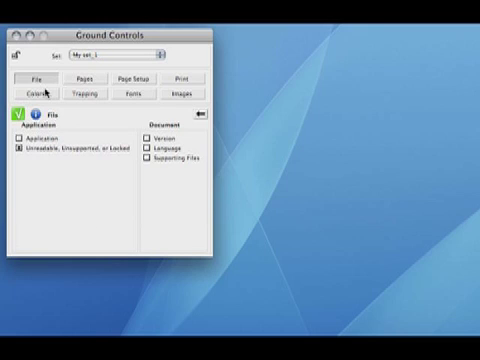
{"action": "mouse_move", "coordinate": [62, 118]}
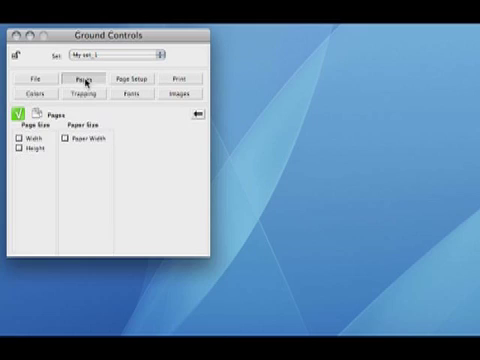
{"action": "left_click", "coordinate": [90, 94]}
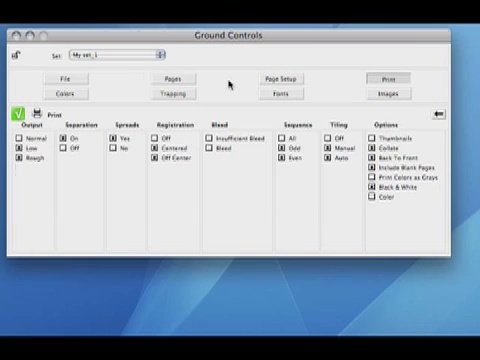
{"action": "left_click", "coordinate": [396, 92]}
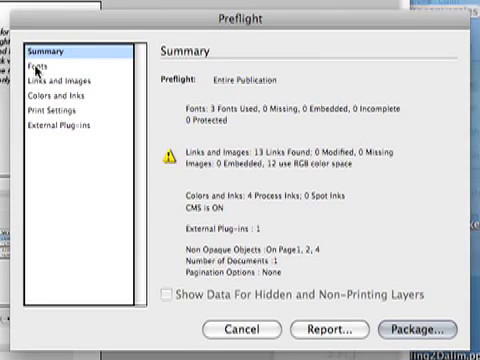
Step: Inspect the Preflight fonts list and scroll through linked images, confirming none missing
{"action": "left_click", "coordinate": [46, 64]}
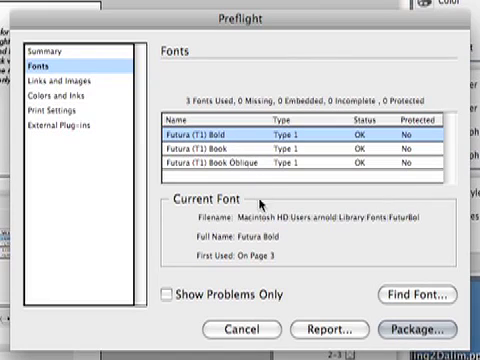
{"action": "mouse_move", "coordinate": [358, 270]}
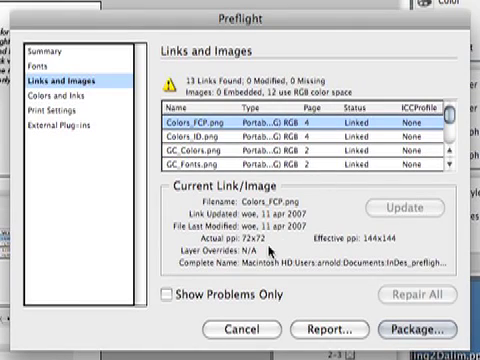
{"action": "mouse_move", "coordinate": [376, 252]}
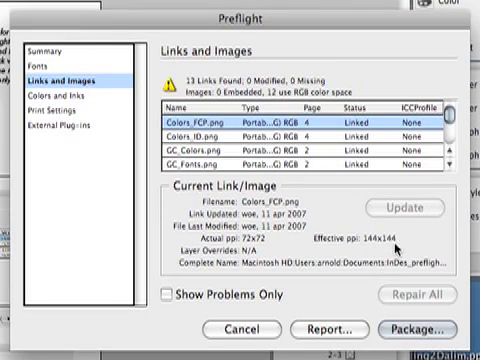
{"action": "scroll", "scroll_direction": "down", "scroll_amount": 3}
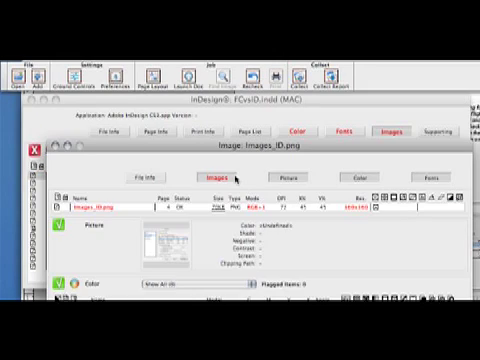
{"action": "mouse_move", "coordinate": [244, 178]}
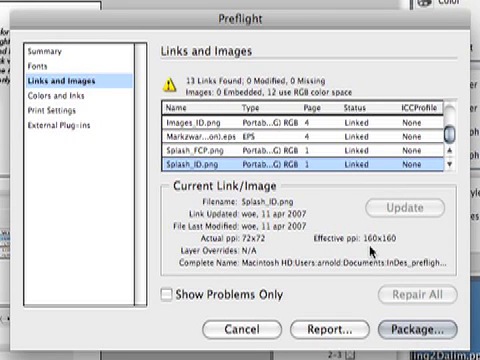
Step: Check Colors and Inks for four process inks and no spots, then revisit Links and Images
{"action": "left_click", "coordinate": [60, 100]}
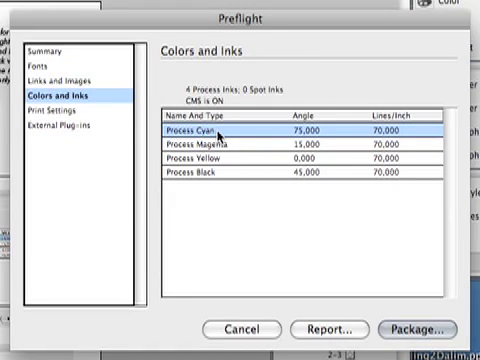
{"action": "mouse_move", "coordinate": [208, 188]}
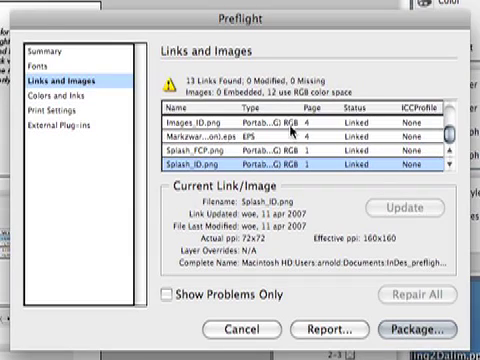
{"action": "mouse_move", "coordinate": [292, 130]}
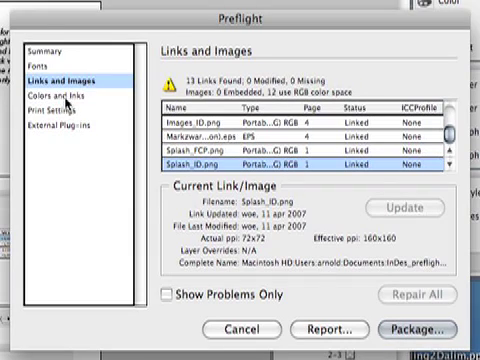
{"action": "left_click", "coordinate": [64, 94]}
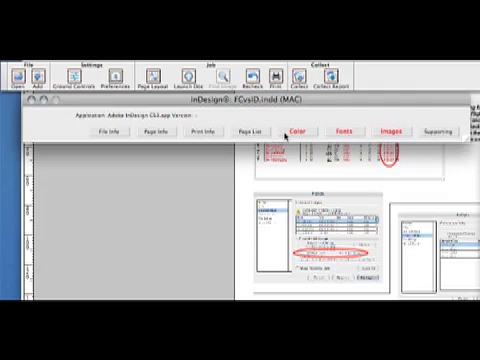
{"action": "left_click", "coordinate": [294, 132]}
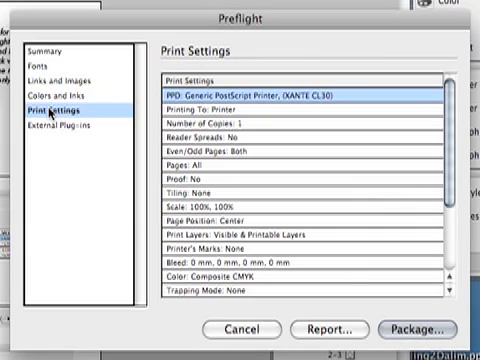
{"action": "mouse_move", "coordinate": [360, 192]}
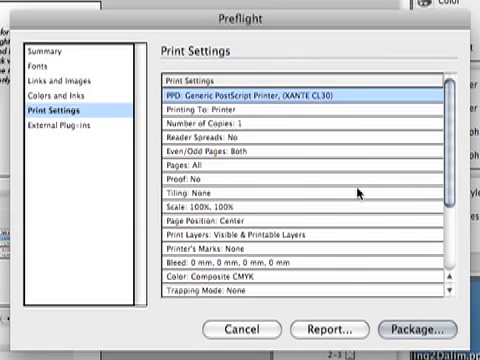
Step: Scroll through the Print Settings list showing generic PostScript printer, one copy, all pages
{"action": "scroll", "scroll_direction": "down", "scroll_amount": 3}
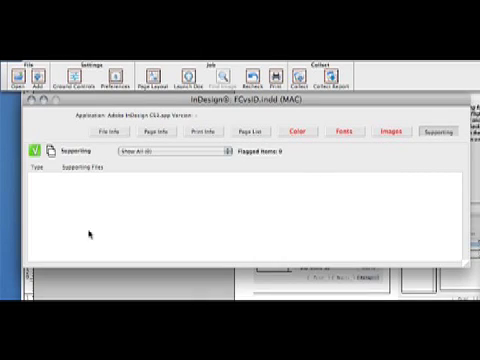
{"action": "mouse_move", "coordinate": [132, 238]}
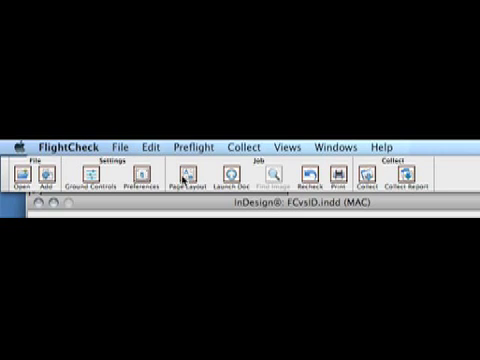
Step: Review the Page Layout overview and advance through the document's two pages
{"action": "left_click", "coordinate": [184, 184]}
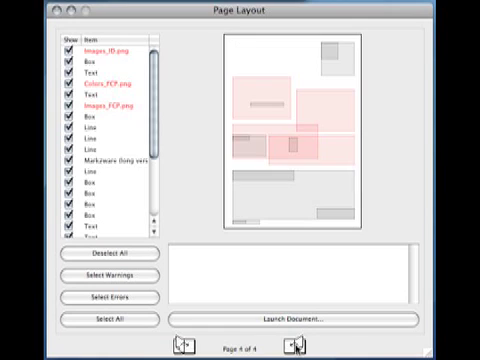
{"action": "left_click", "coordinate": [100, 48]}
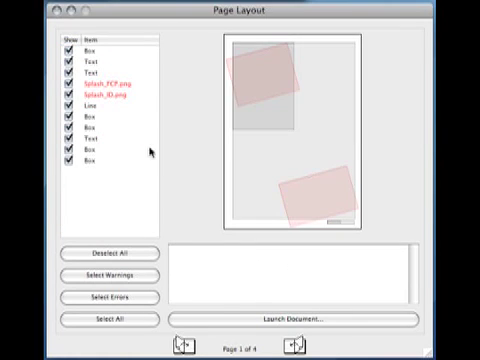
{"action": "left_click", "coordinate": [104, 96]}
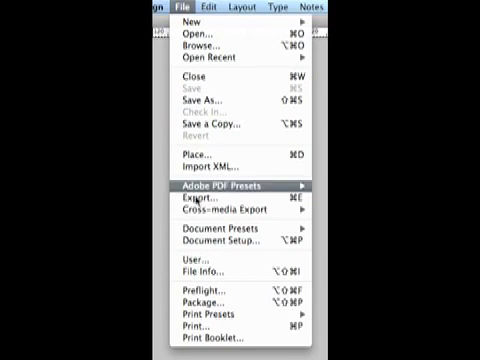
Step: Start File > Package to gather the document with its fonts and links
{"action": "left_click", "coordinate": [212, 298]}
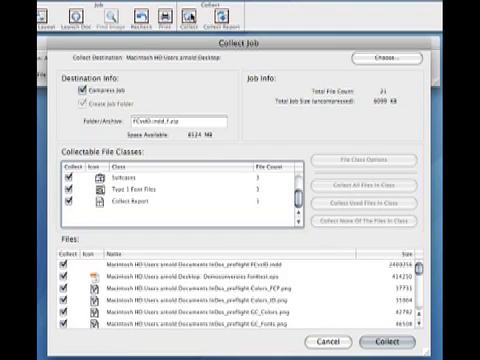
{"action": "mouse_move", "coordinate": [204, 64]}
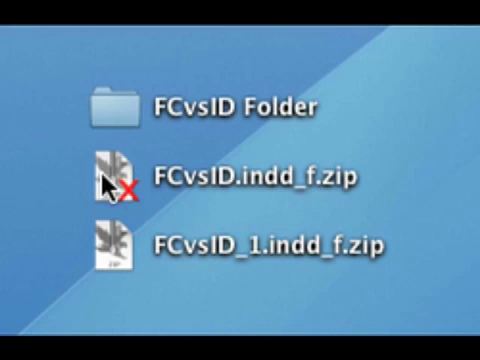
{"action": "mouse_move", "coordinate": [204, 276]}
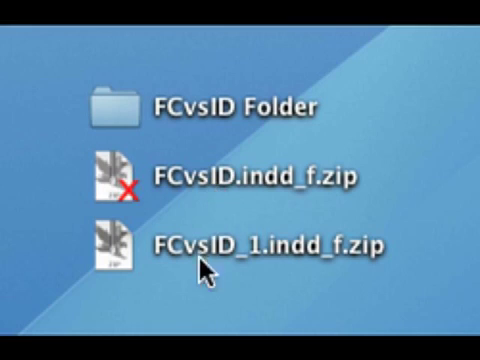